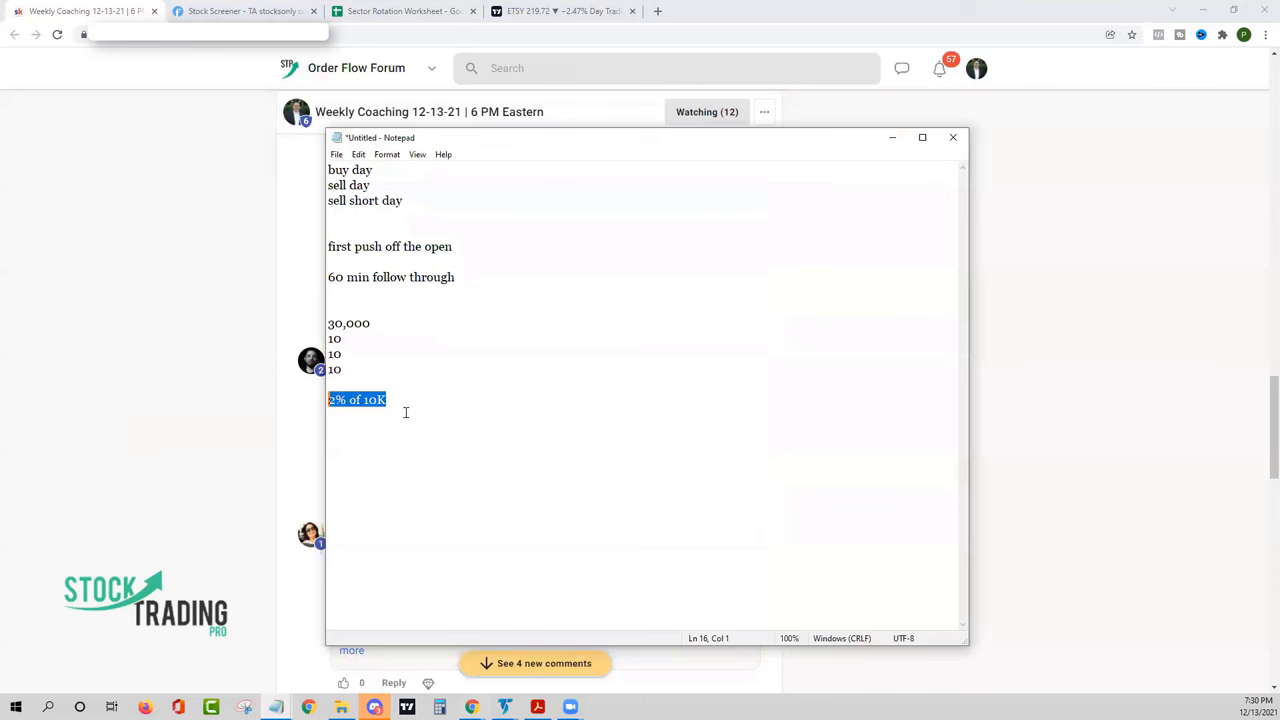
Select all the old buy/sell/short day and position-sizing notes to delete them
key(ctrl+a)
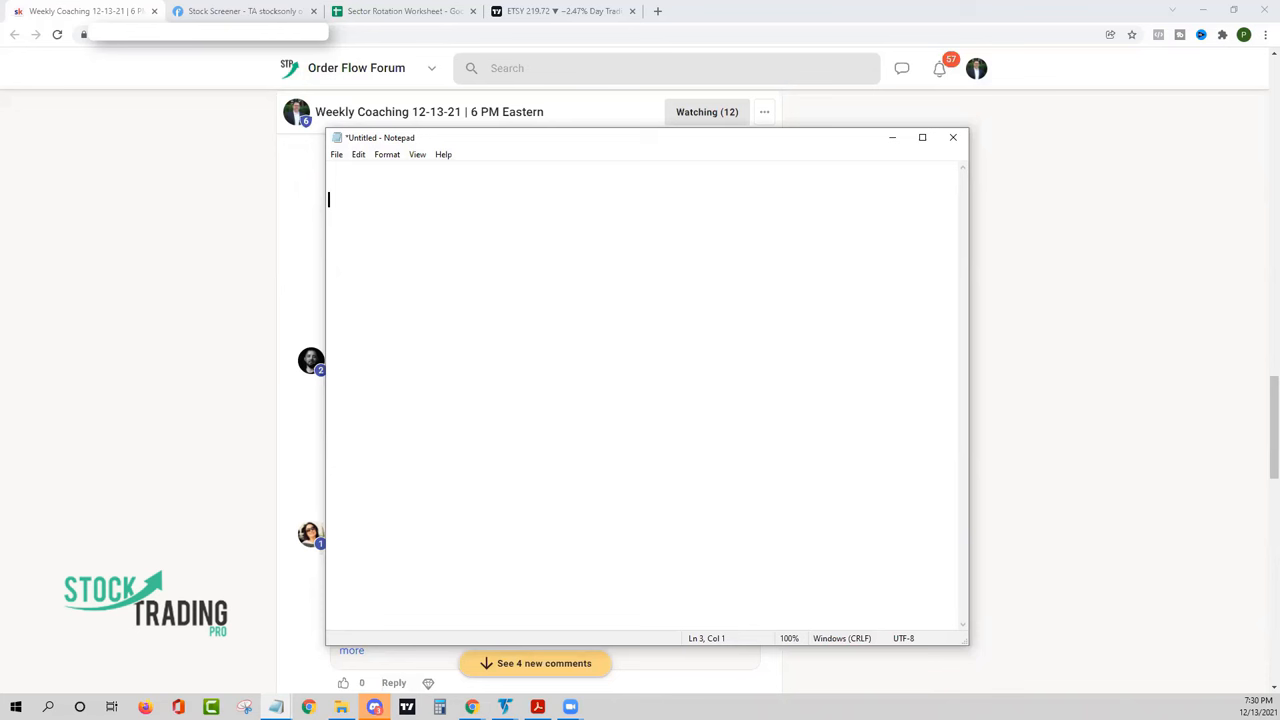
Write the lines 'bull', '3-1', 'buy 300' and 'short (weak stocks) 100'
text(bu)
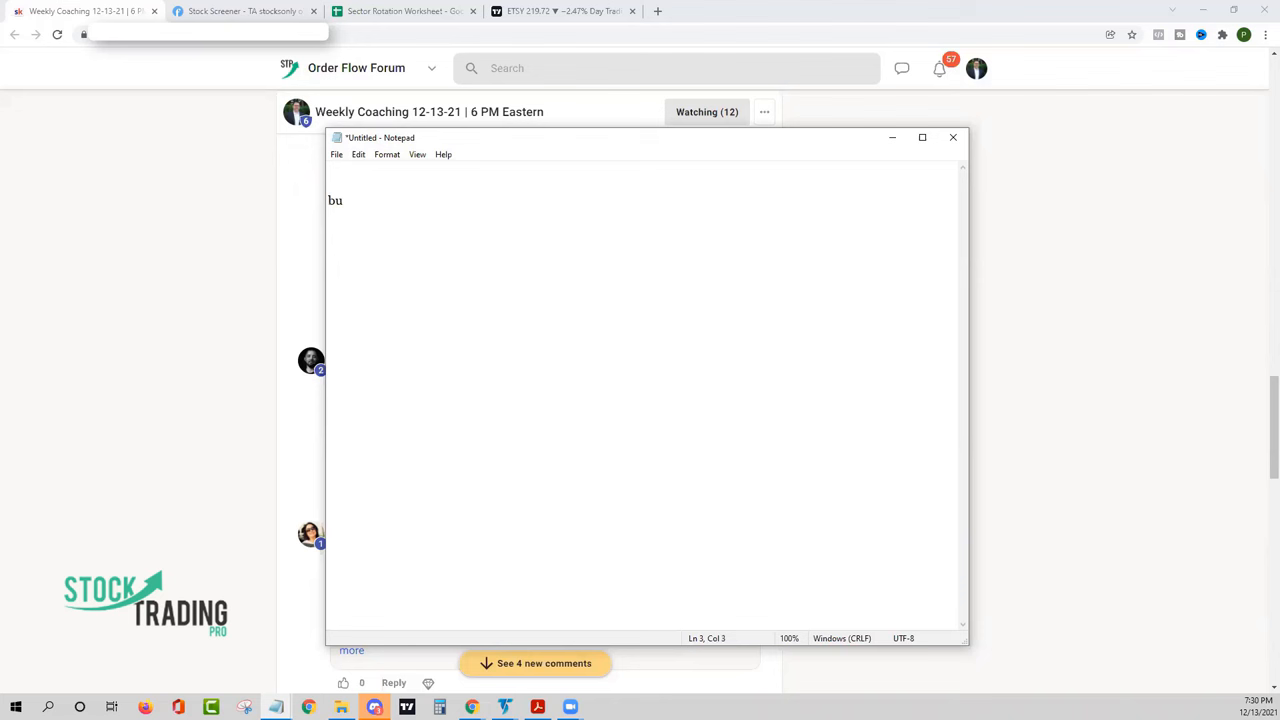
text(ll)
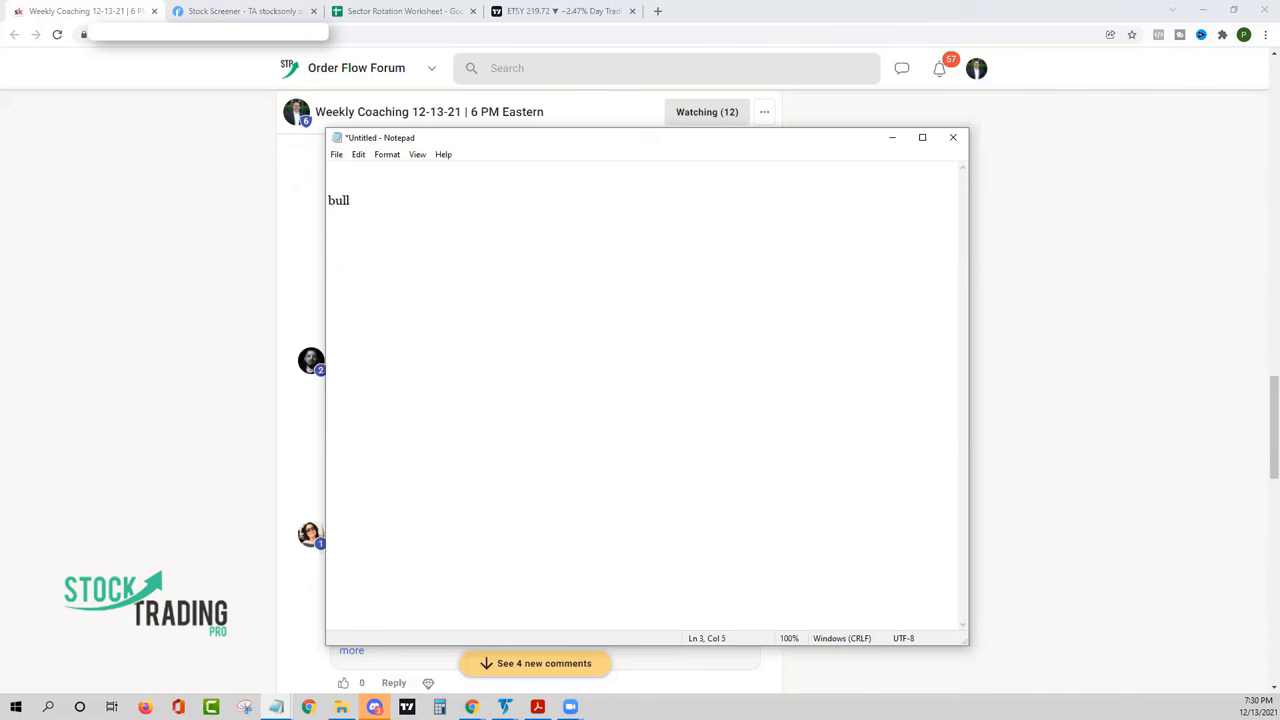
text(3-1)
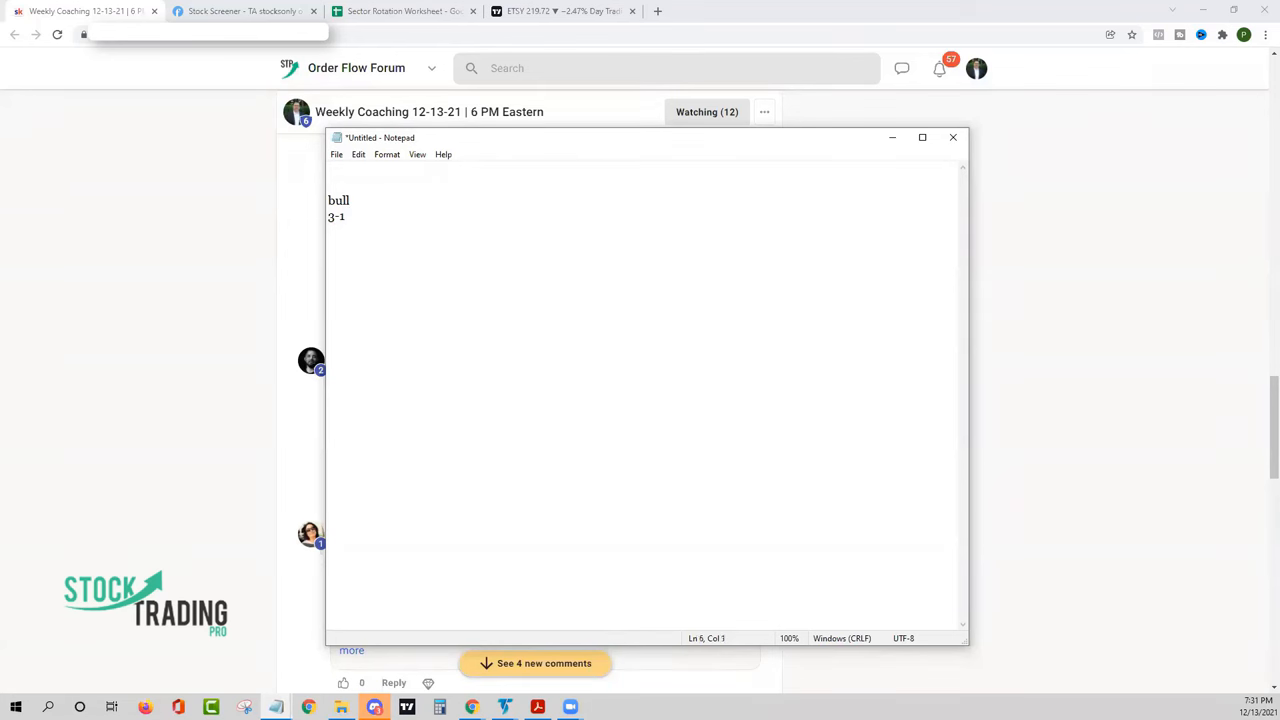
text(buy 300)
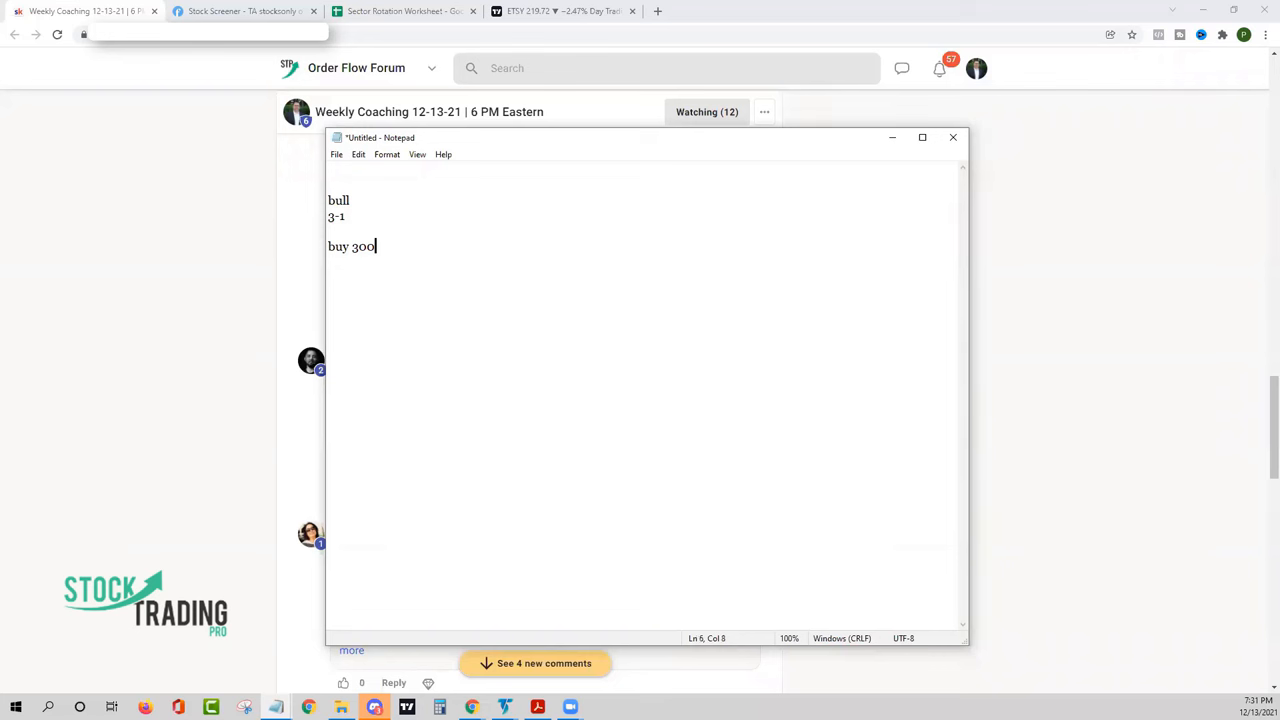
text(short)
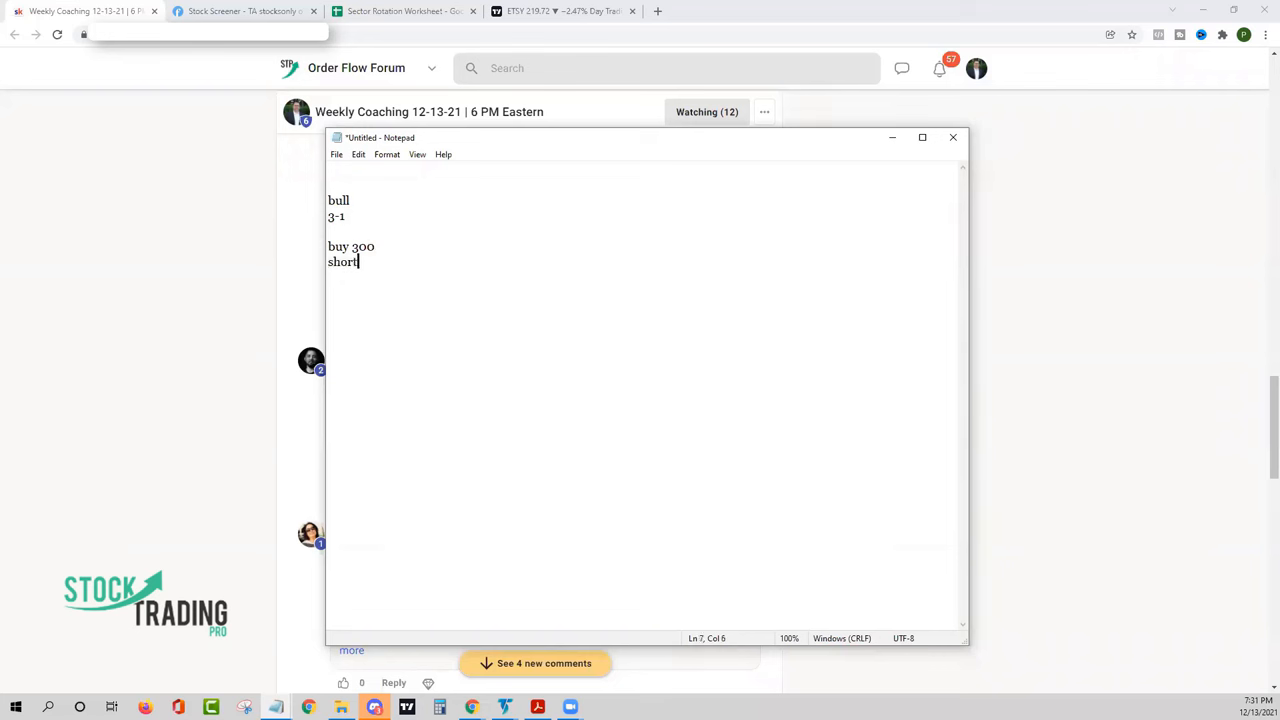
text((weak s)
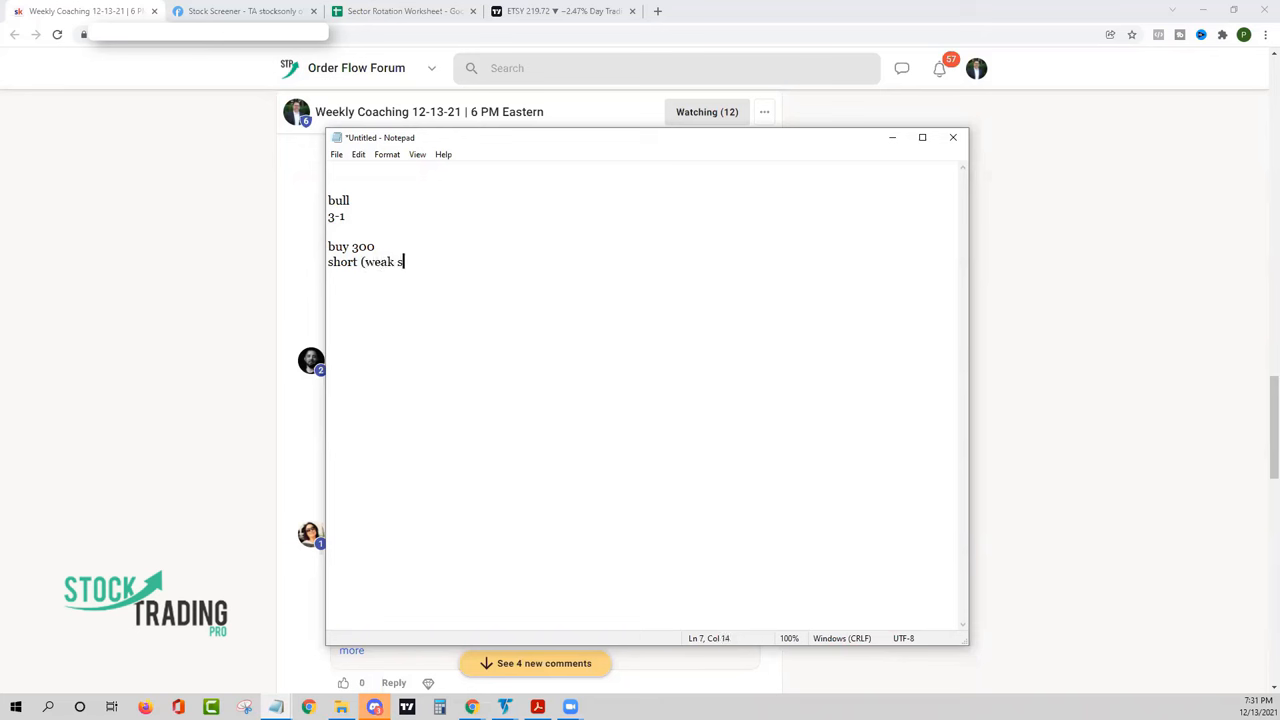
text(tocks))
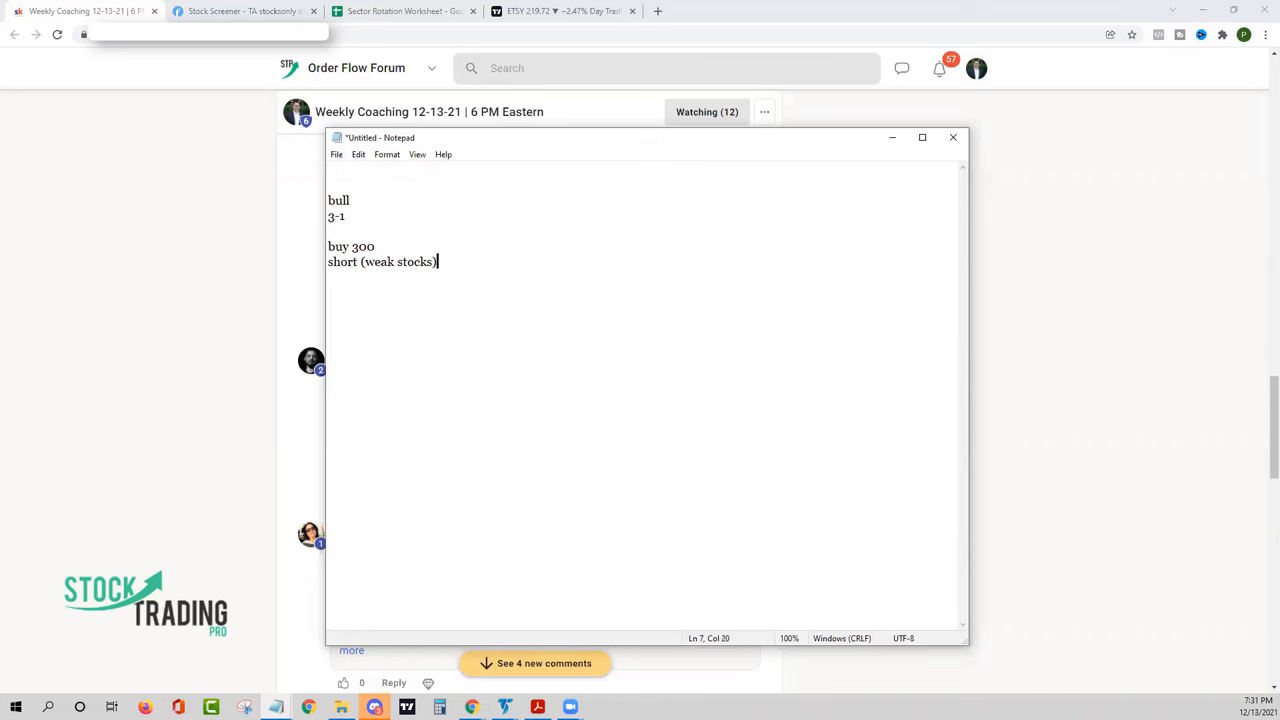
text(100)
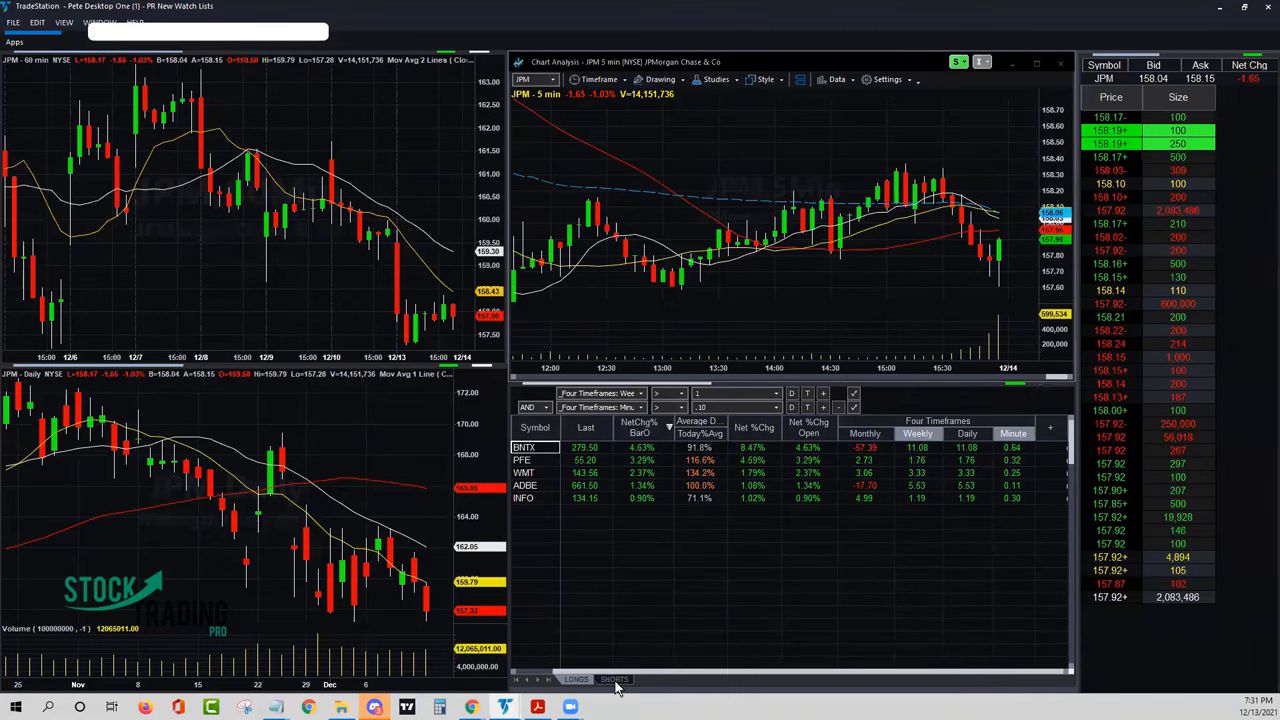
Set the SHORTS scan filters to Four Timeframes Weekly < -1 and Minute < -10
click(615, 679)
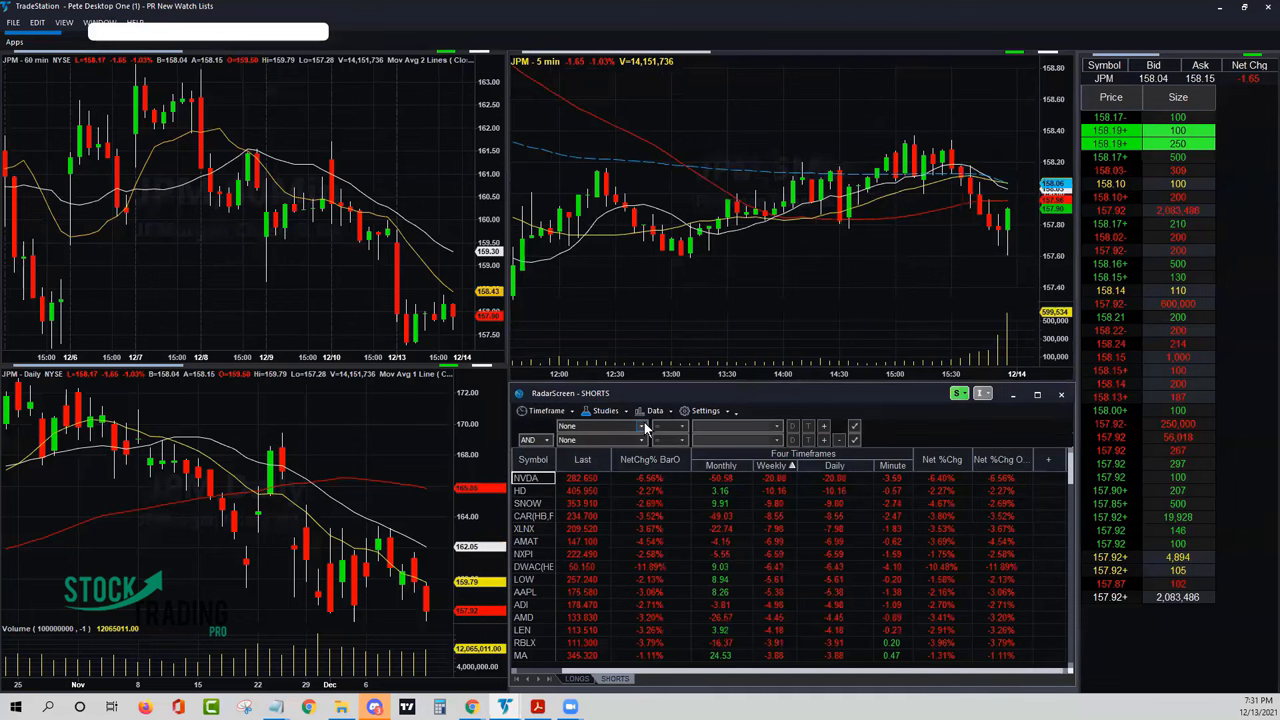
click(641, 426)
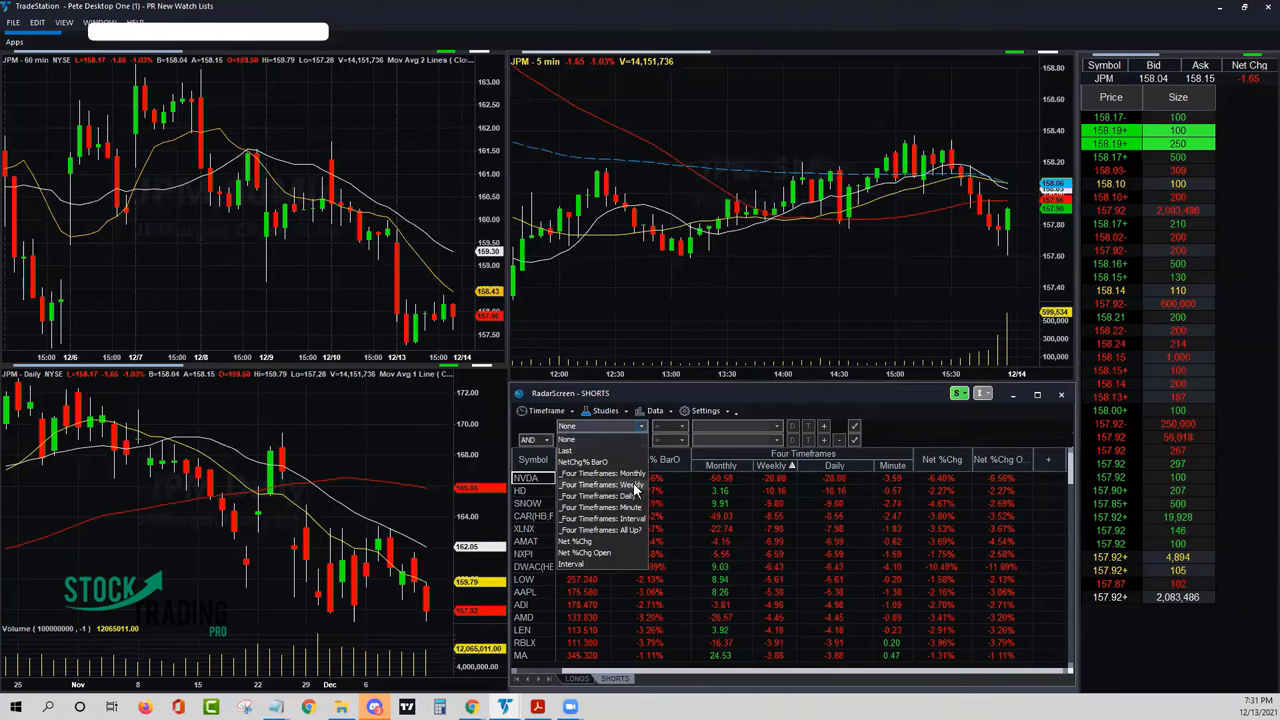
click(605, 484)
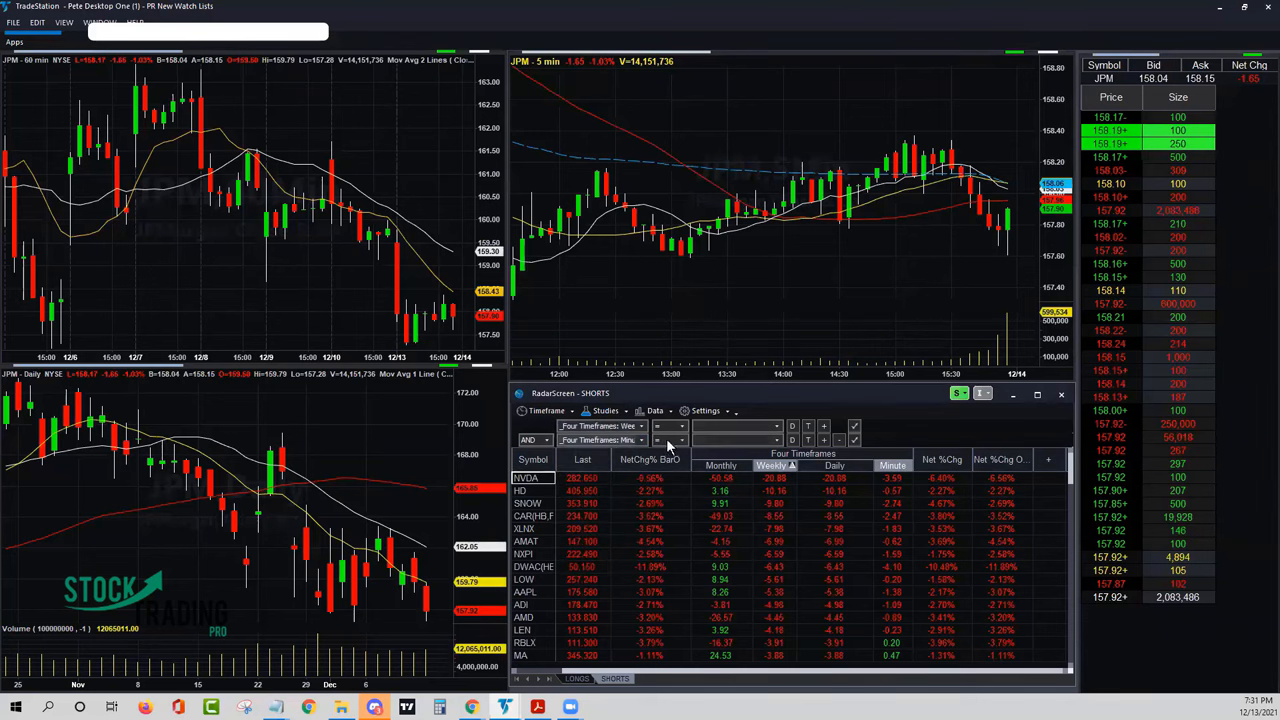
click(682, 426)
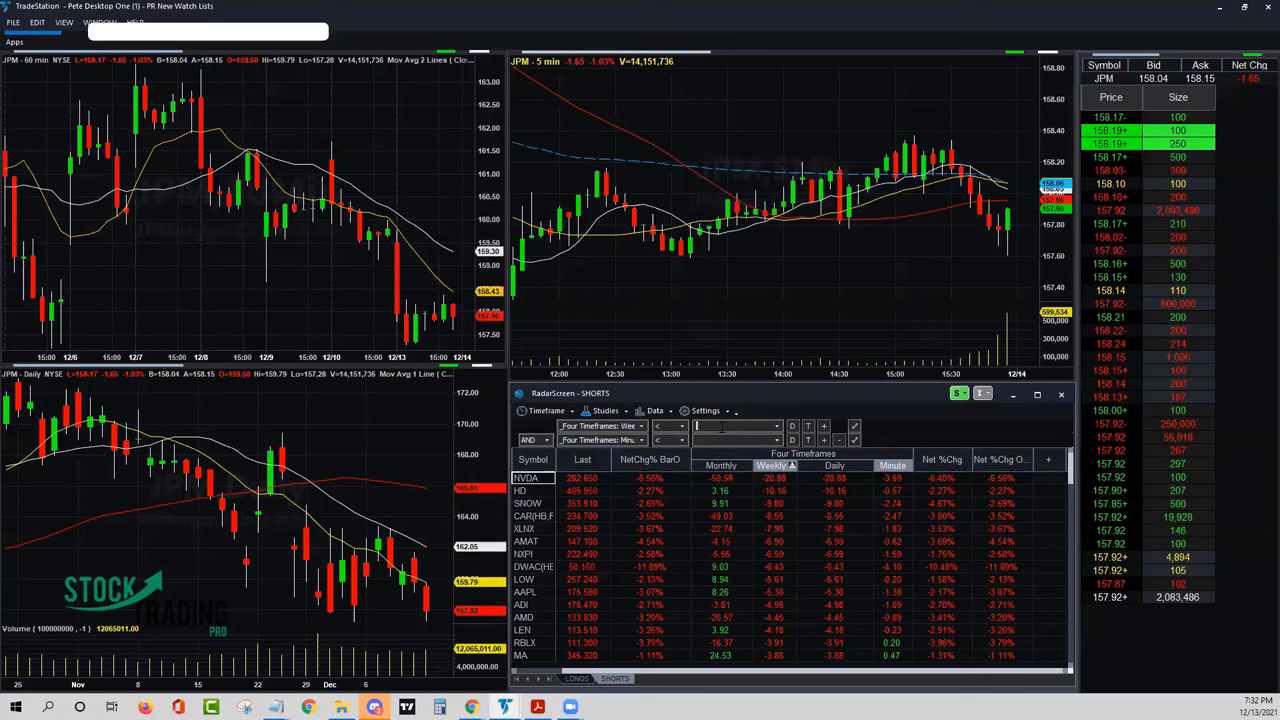
text(-1)
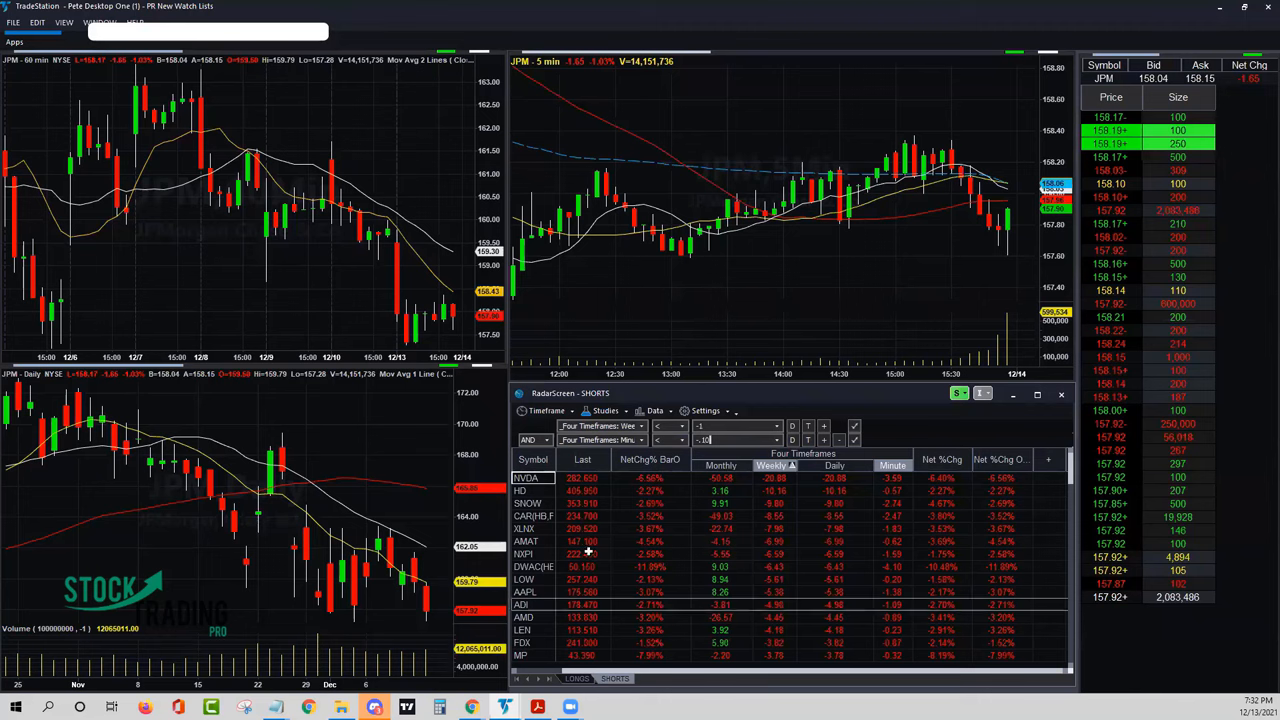
click(576, 678)
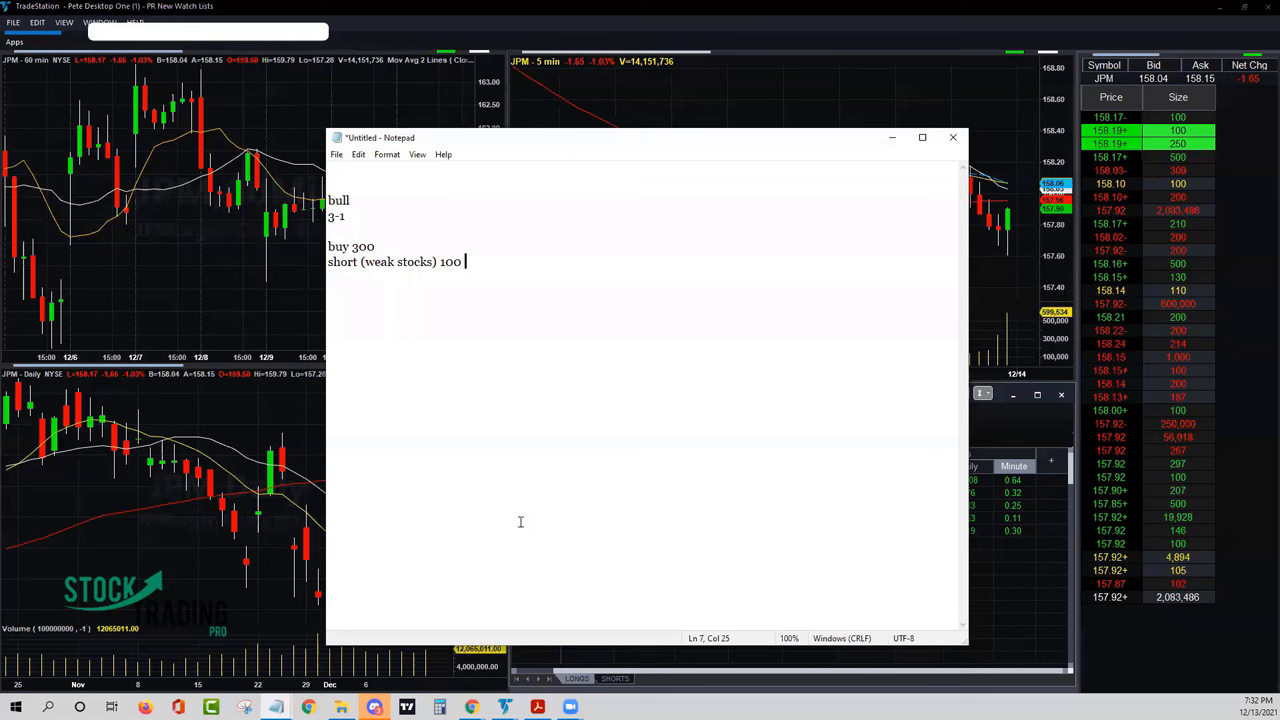
mouse_move(395, 242)
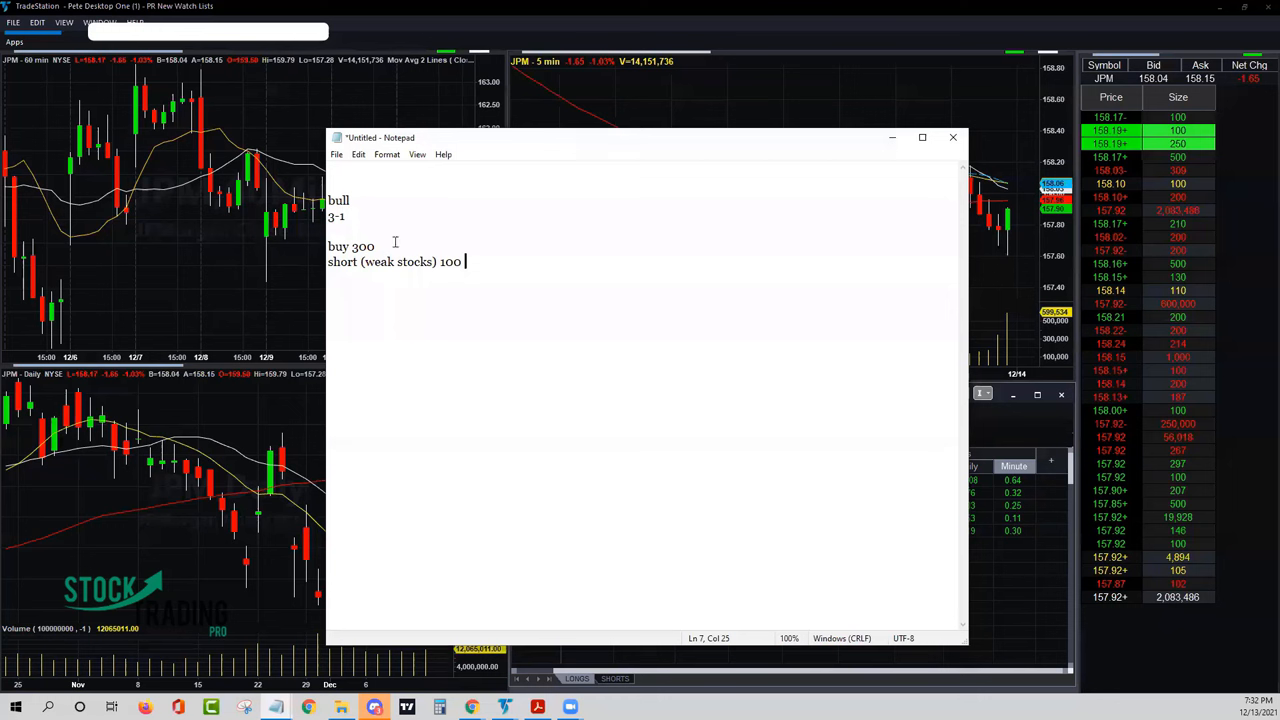
Finish the 'buy 300' line and highlight 'short (weak stocks) 100' while explaining
double_click(351, 246)
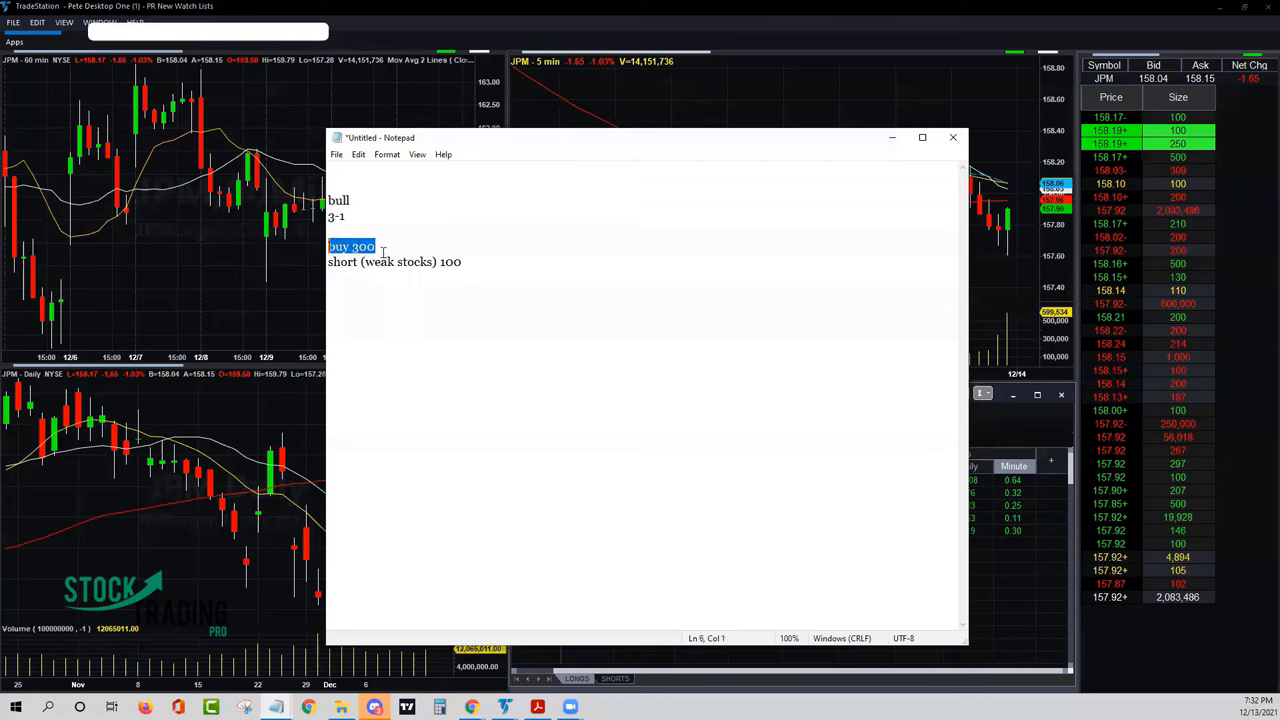
click(379, 246)
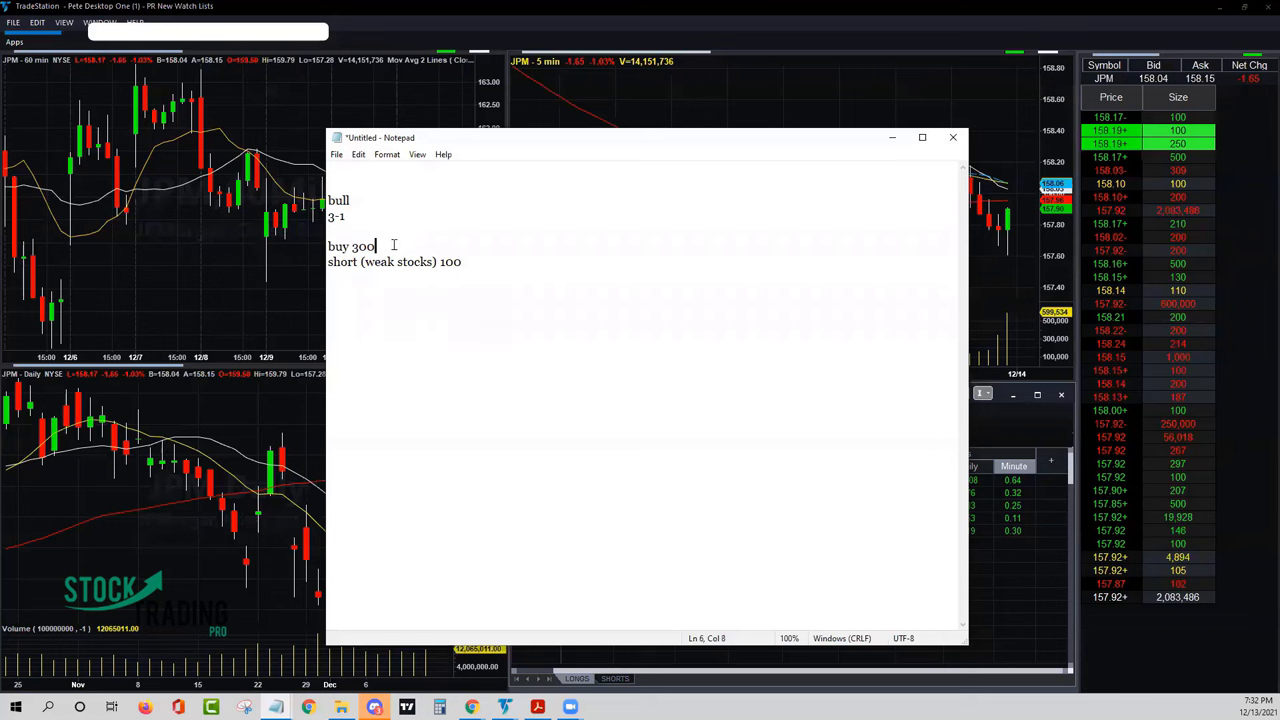
mouse_move(481, 270)
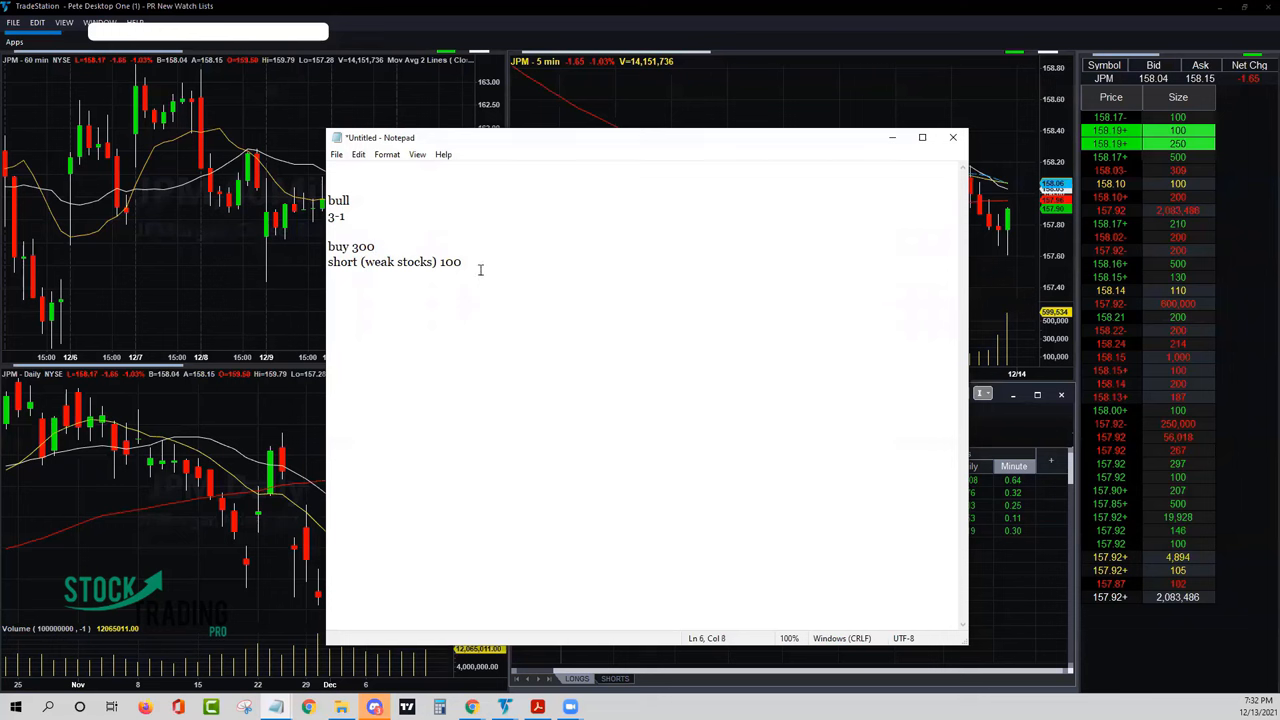
mouse_move(427, 215)
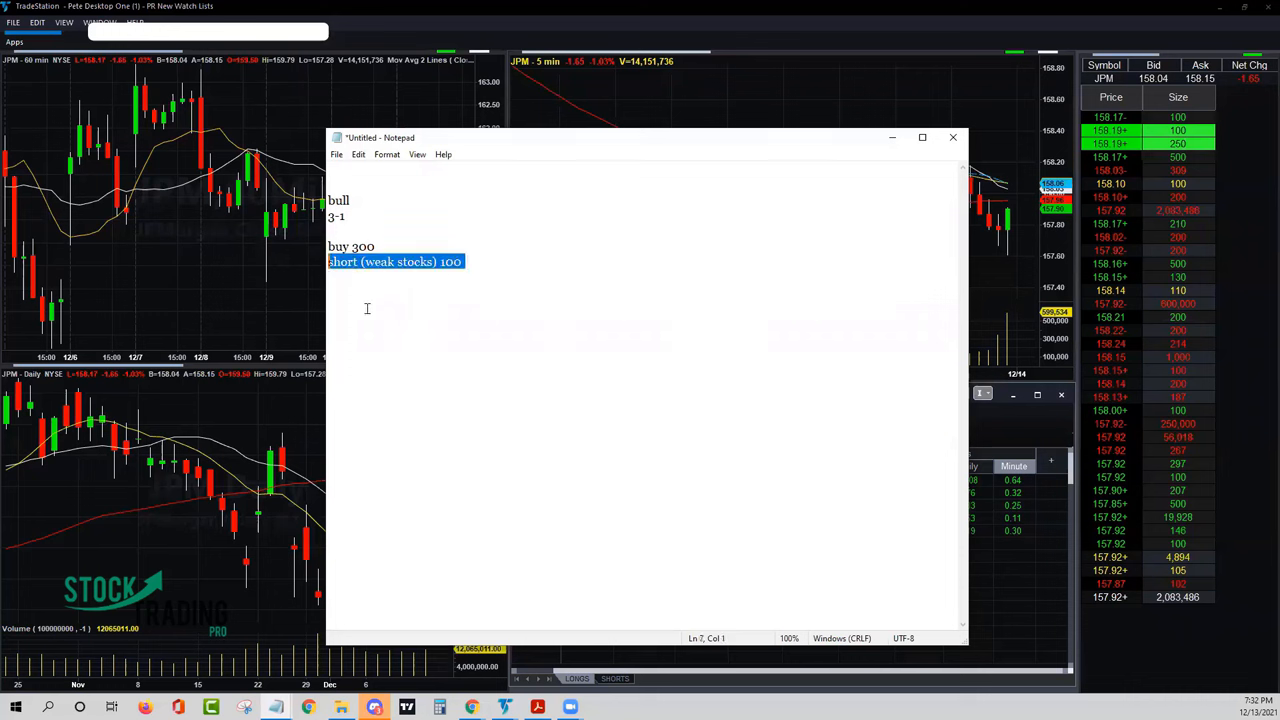
click(377, 247)
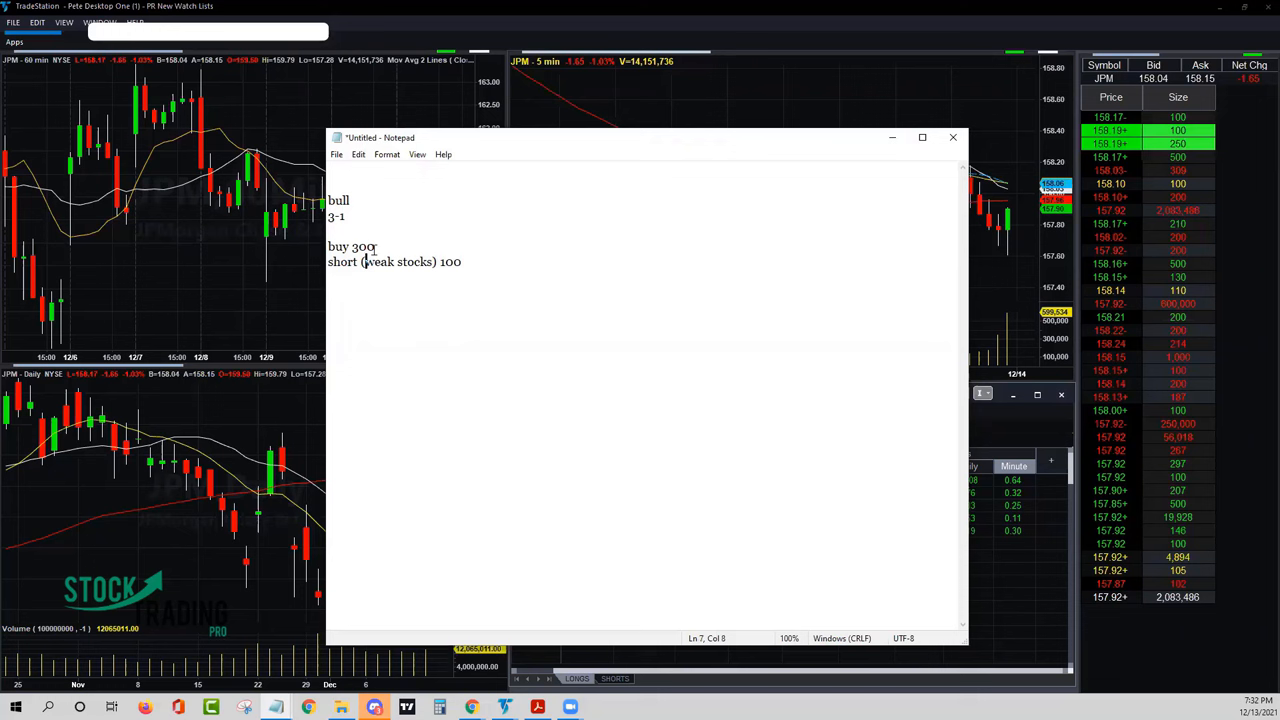
mouse_move(444, 195)
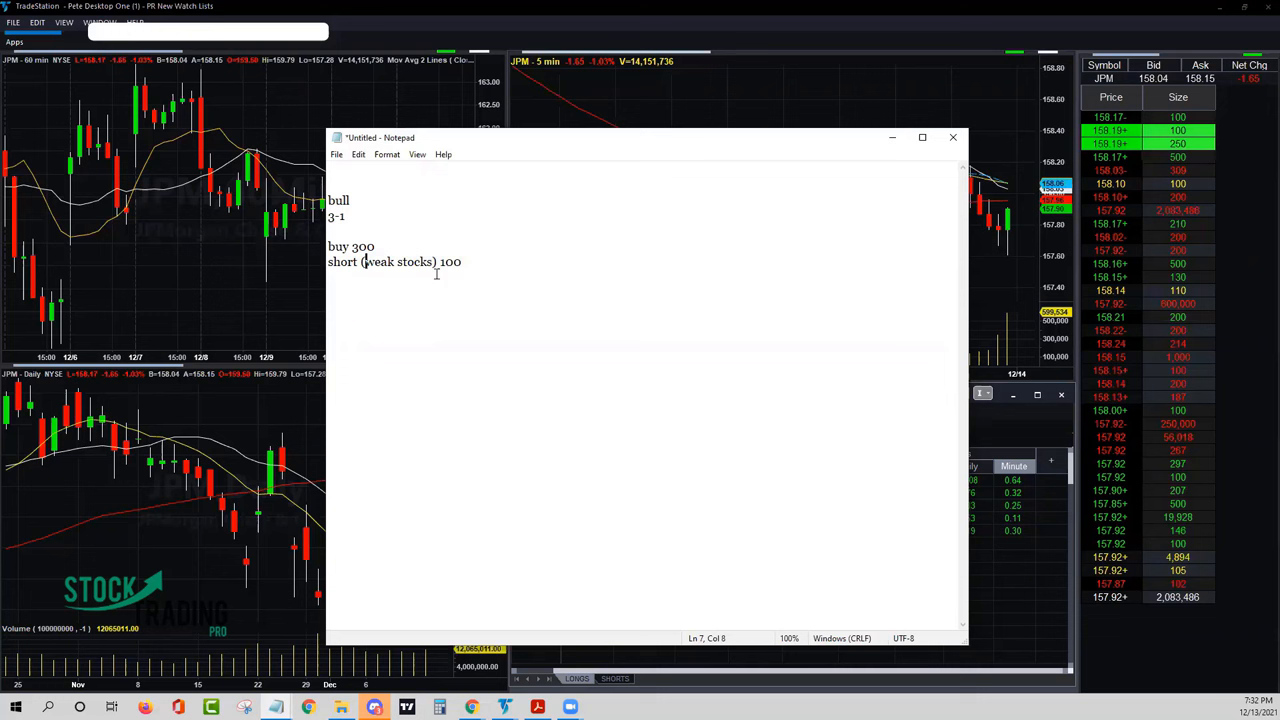
mouse_move(523, 377)
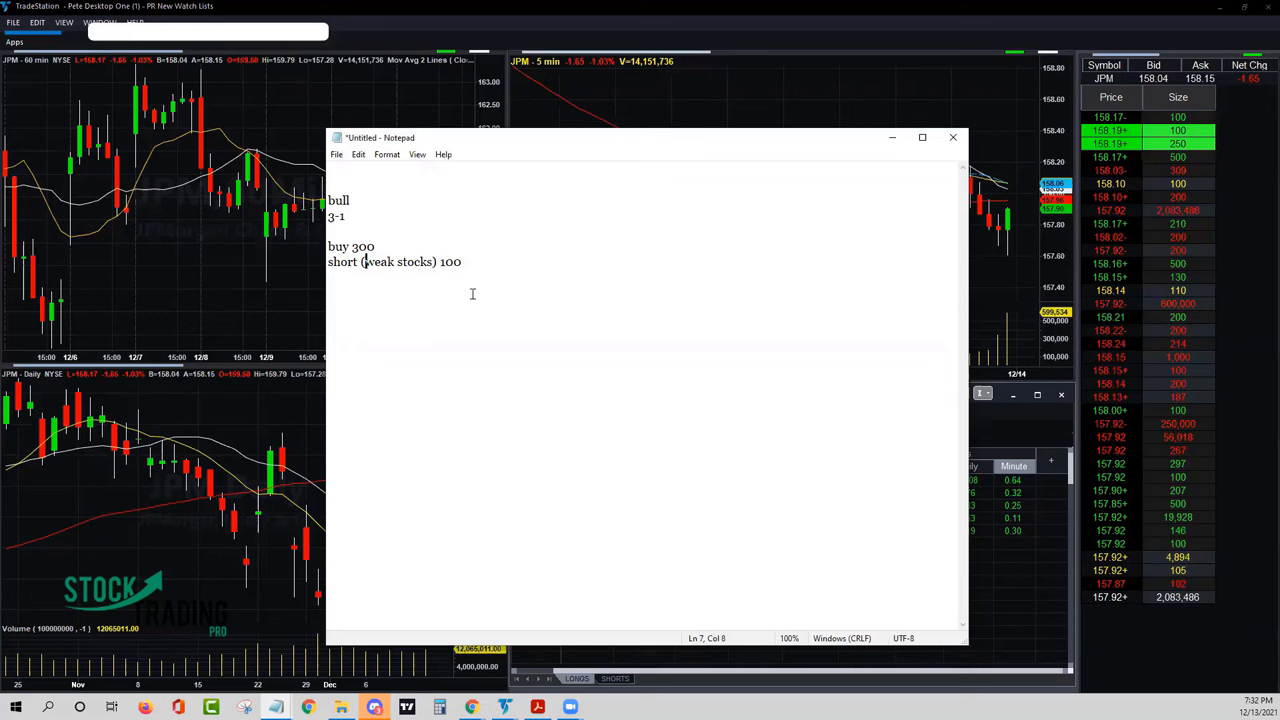
triple_click(394, 261)
text(bullish)
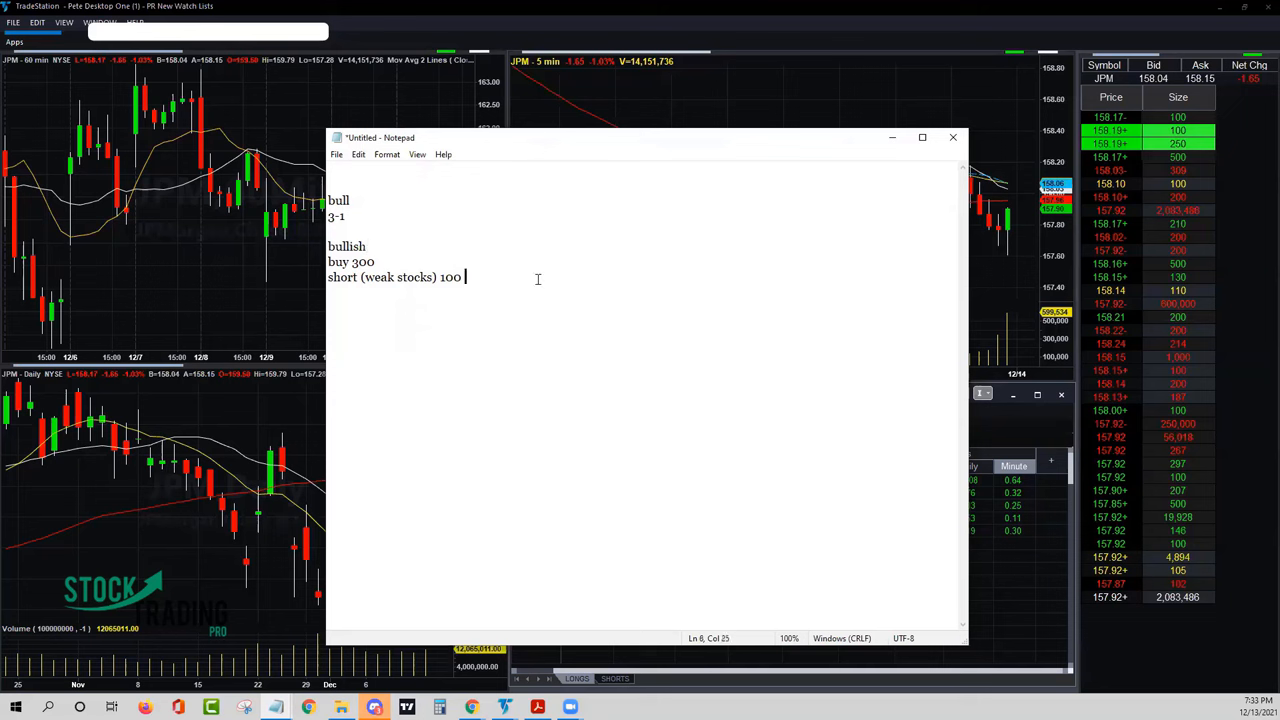
Add a 'neutral' heading beneath the bullish buy 300 / short 100 block
text(neutral)
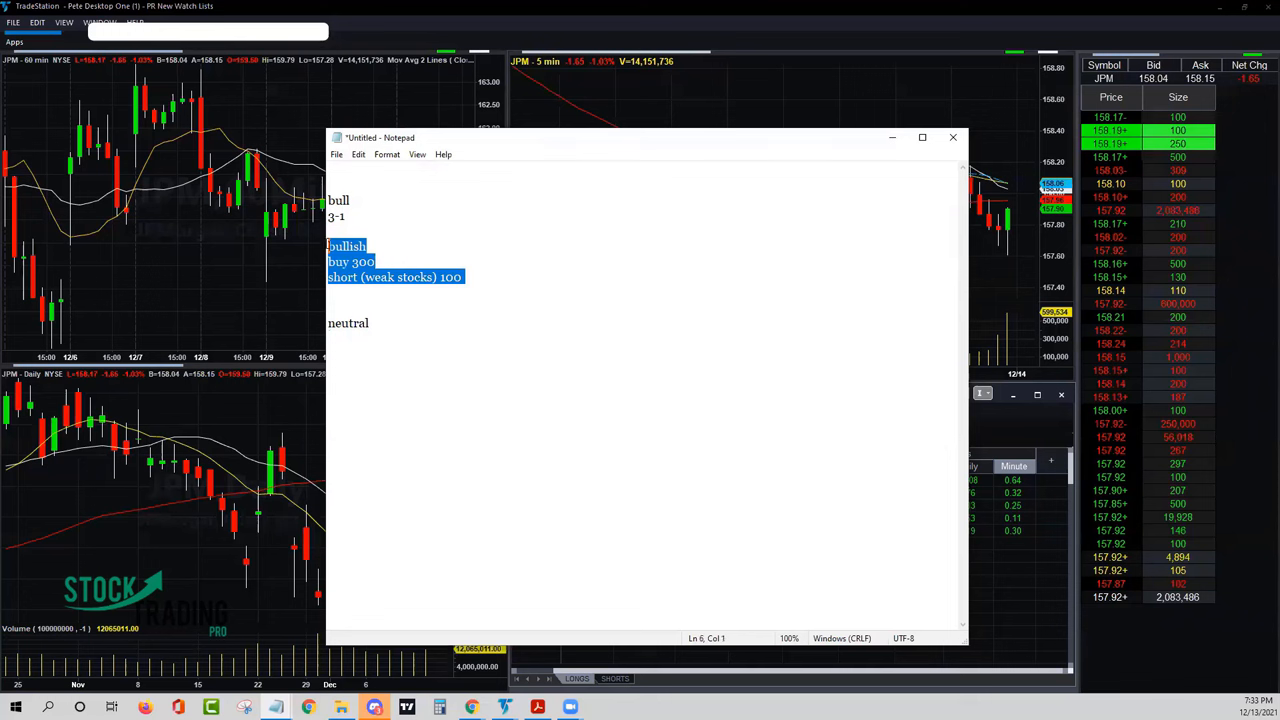
click(431, 238)
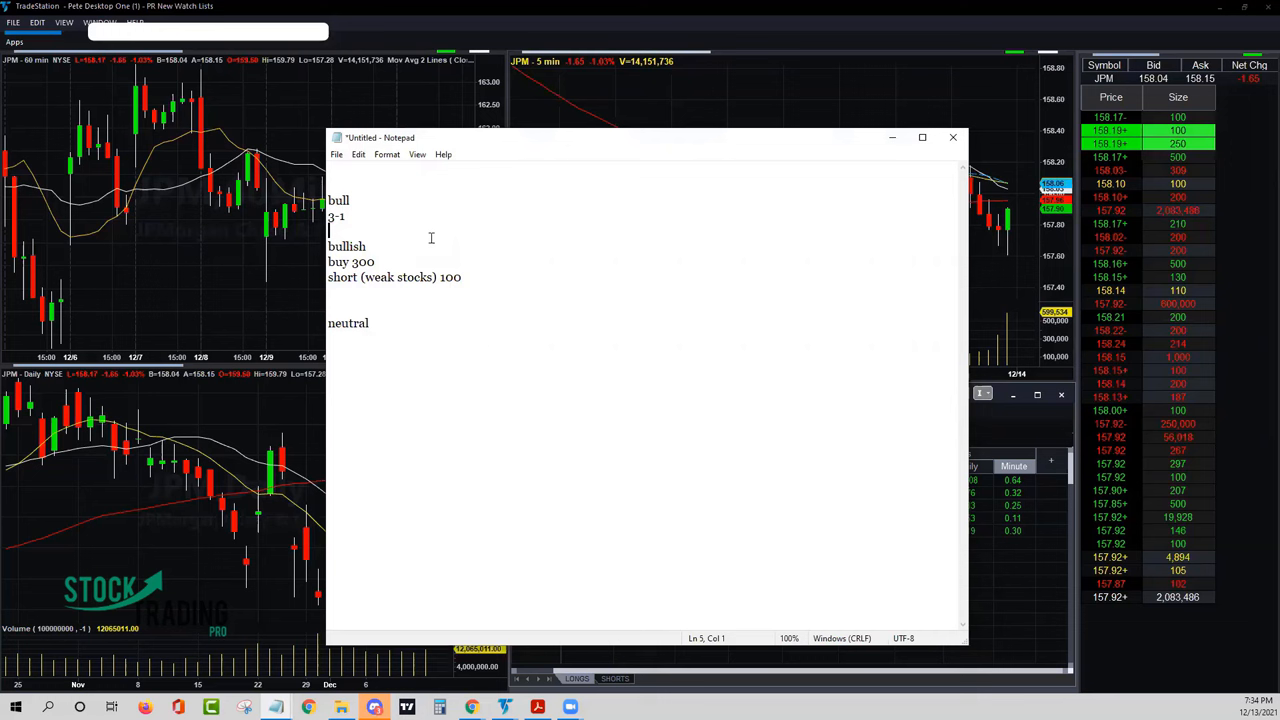
mouse_move(475, 273)
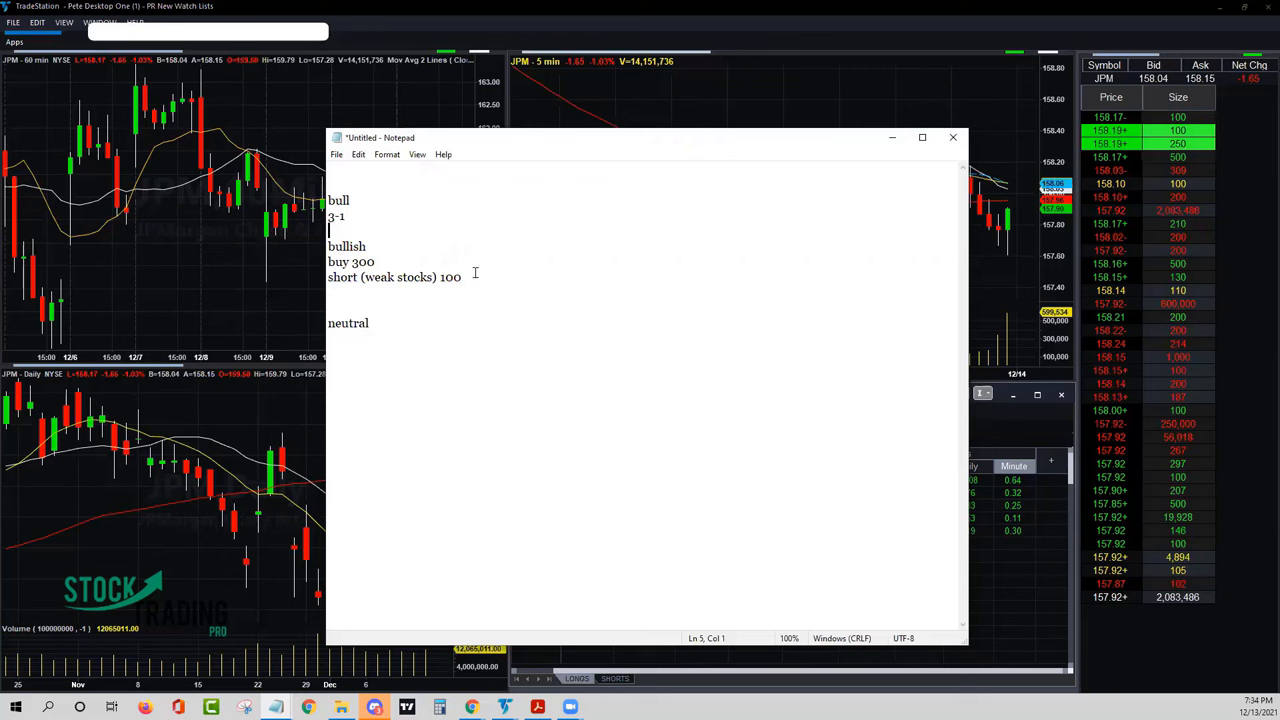
Highlight lines within the bullish buy 300 and short 100 block
drag(328, 262, 465, 283)
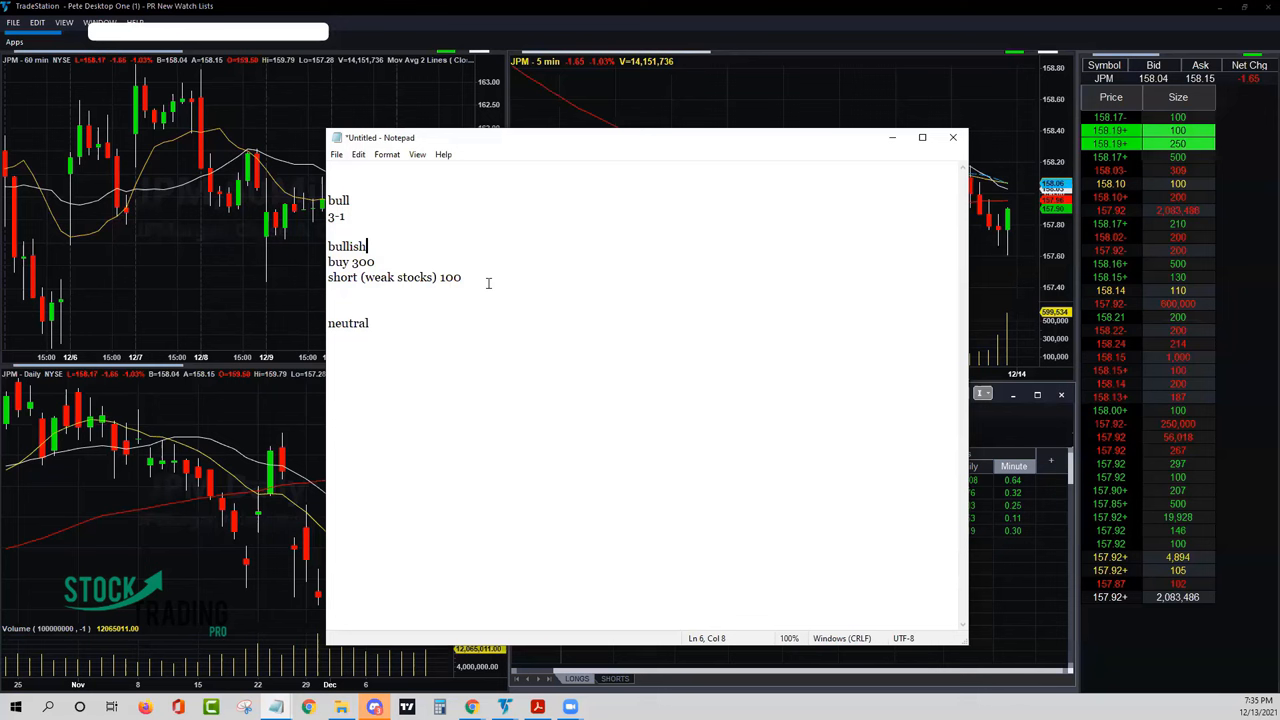
mouse_move(486, 291)
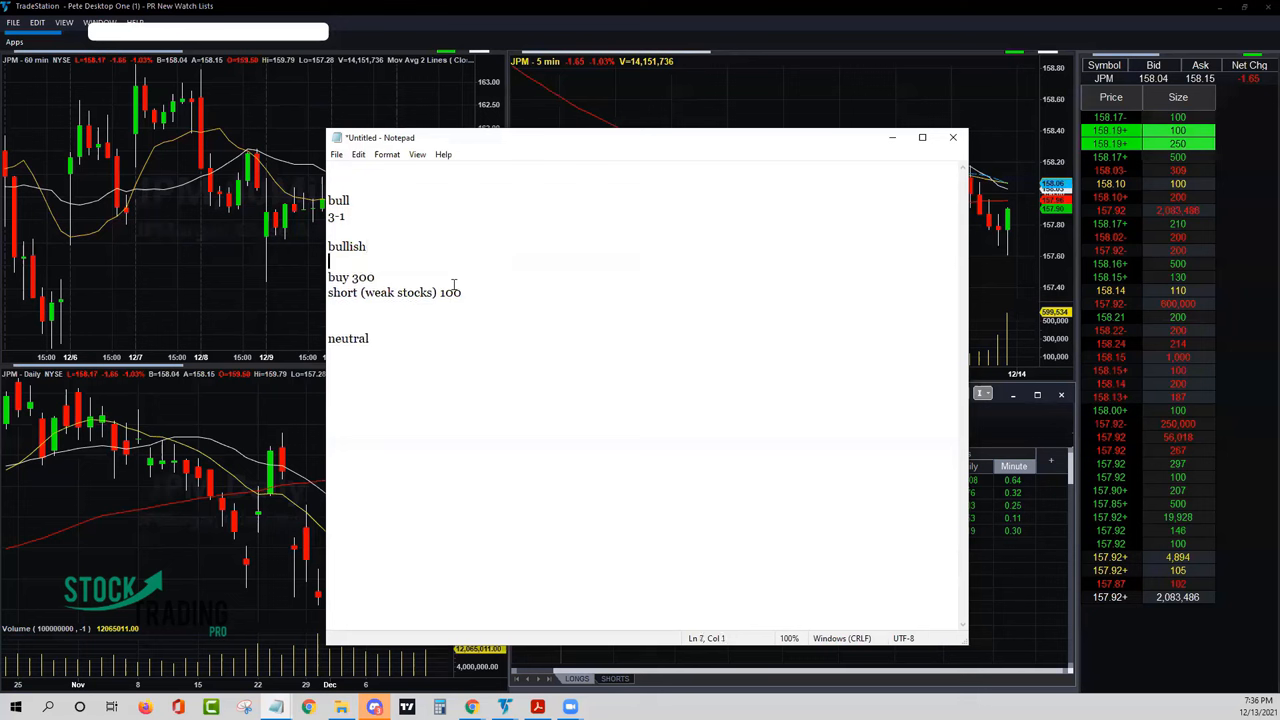
mouse_move(492, 315)
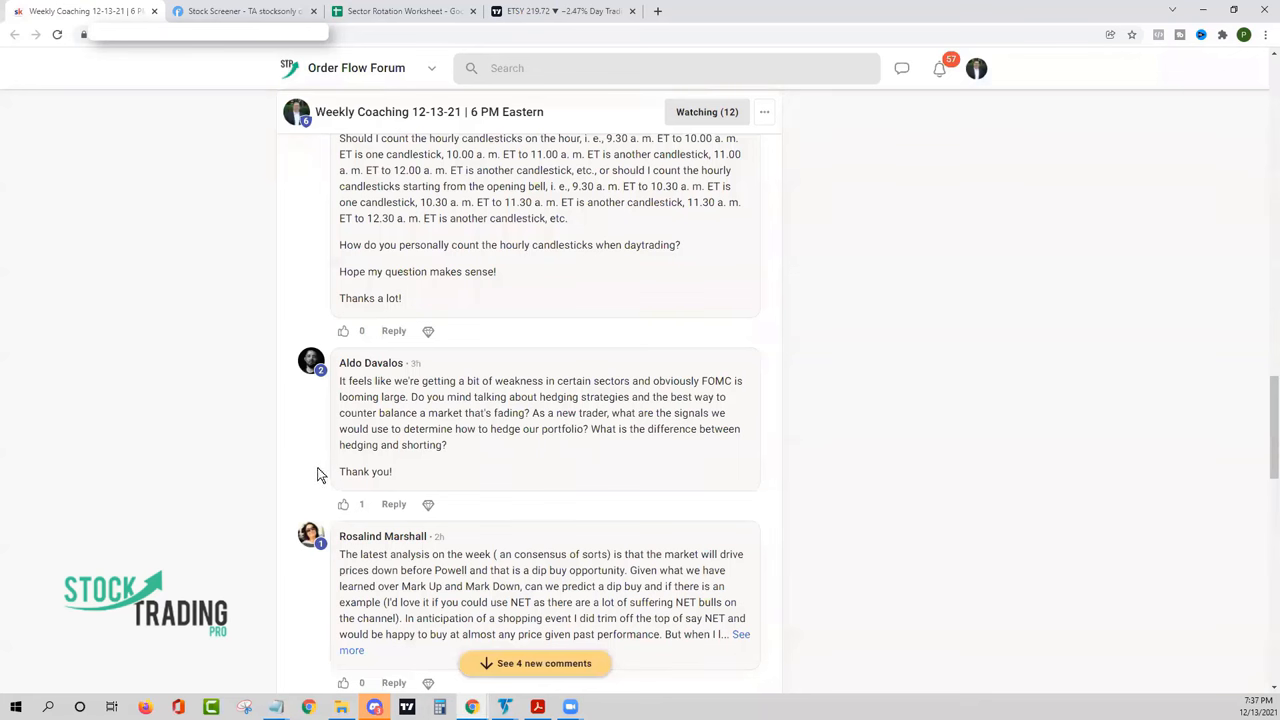
mouse_move(335, 527)
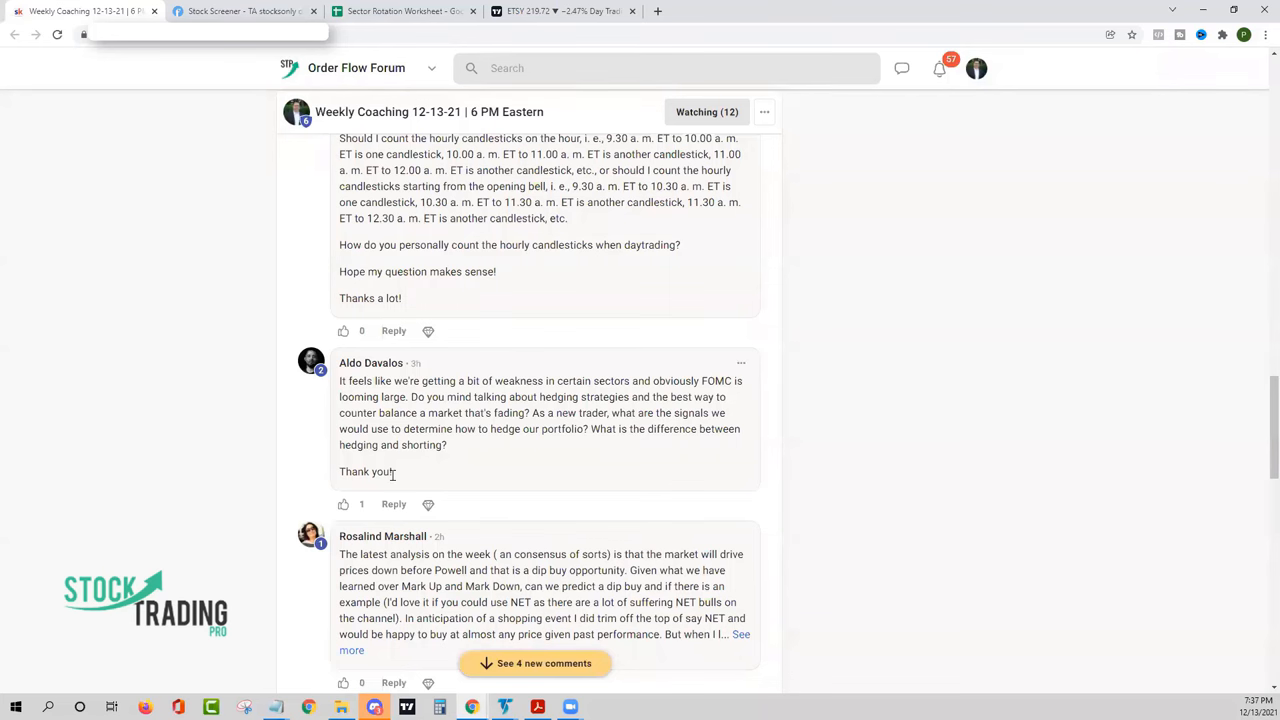
Highlight the forum hedging question, then just the phrase 'how to hedge our portfolio'
drag(339, 380, 393, 471)
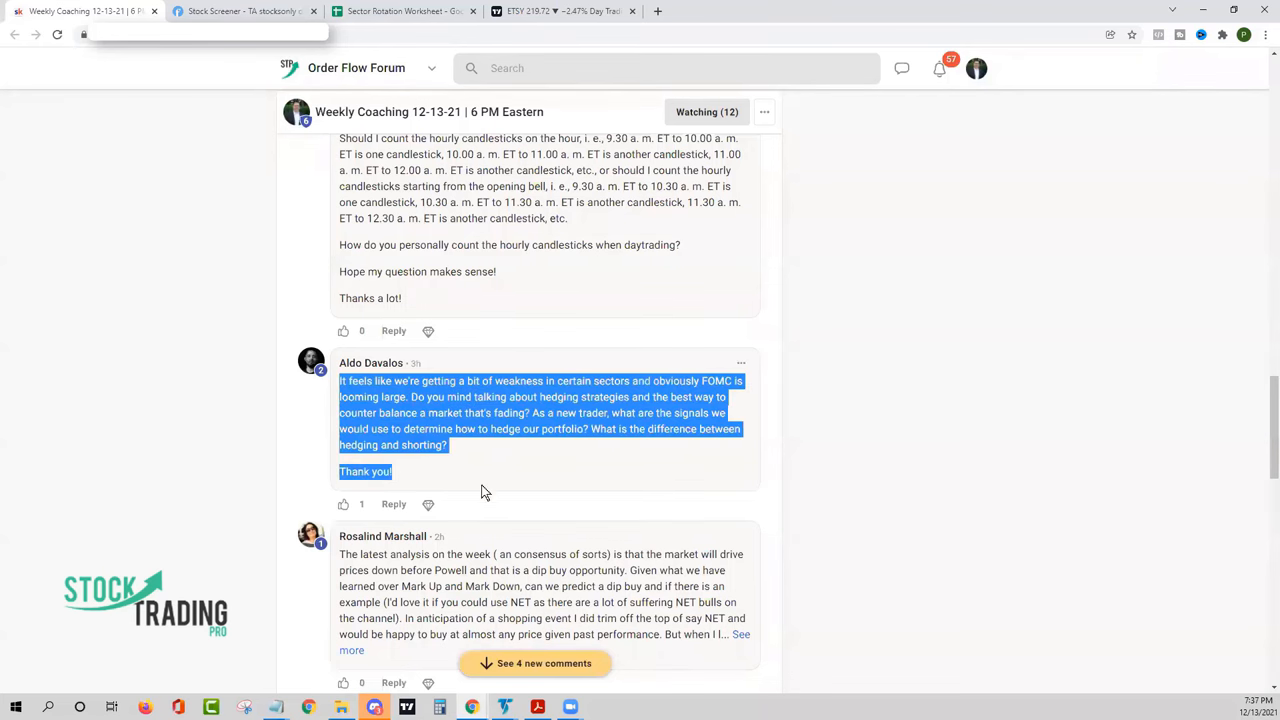
click(513, 480)
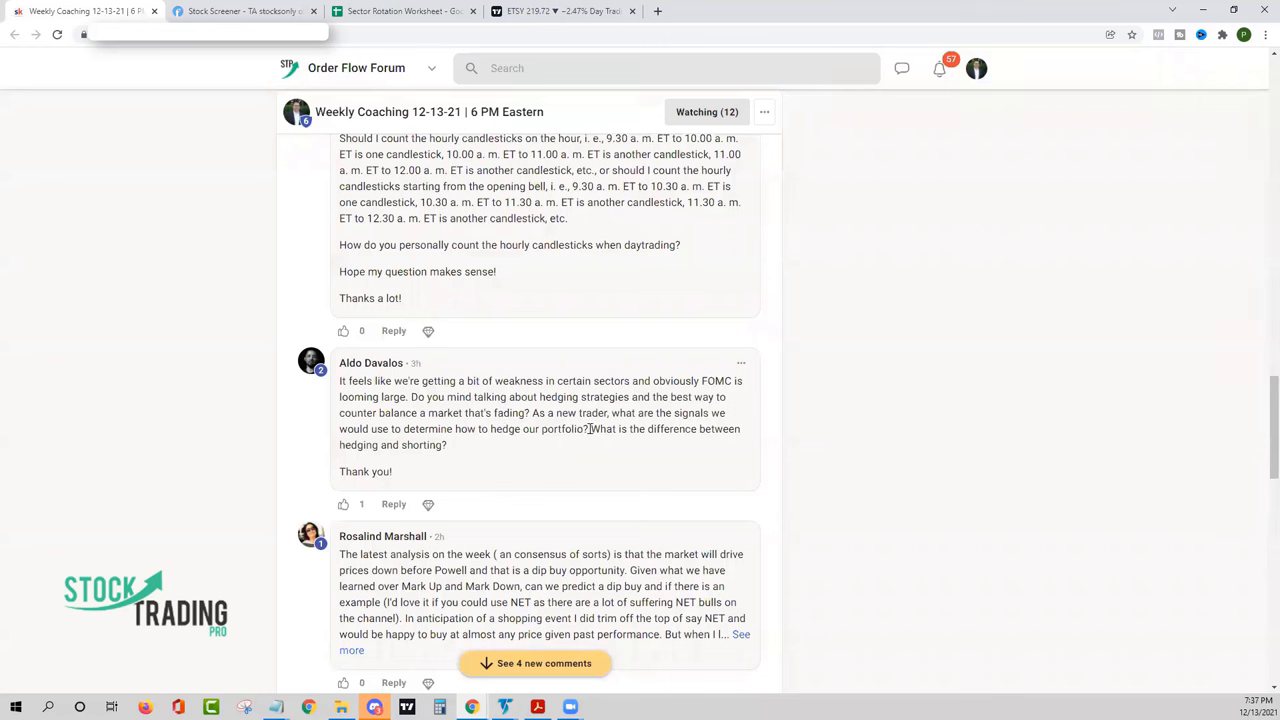
drag(455, 429, 589, 429)
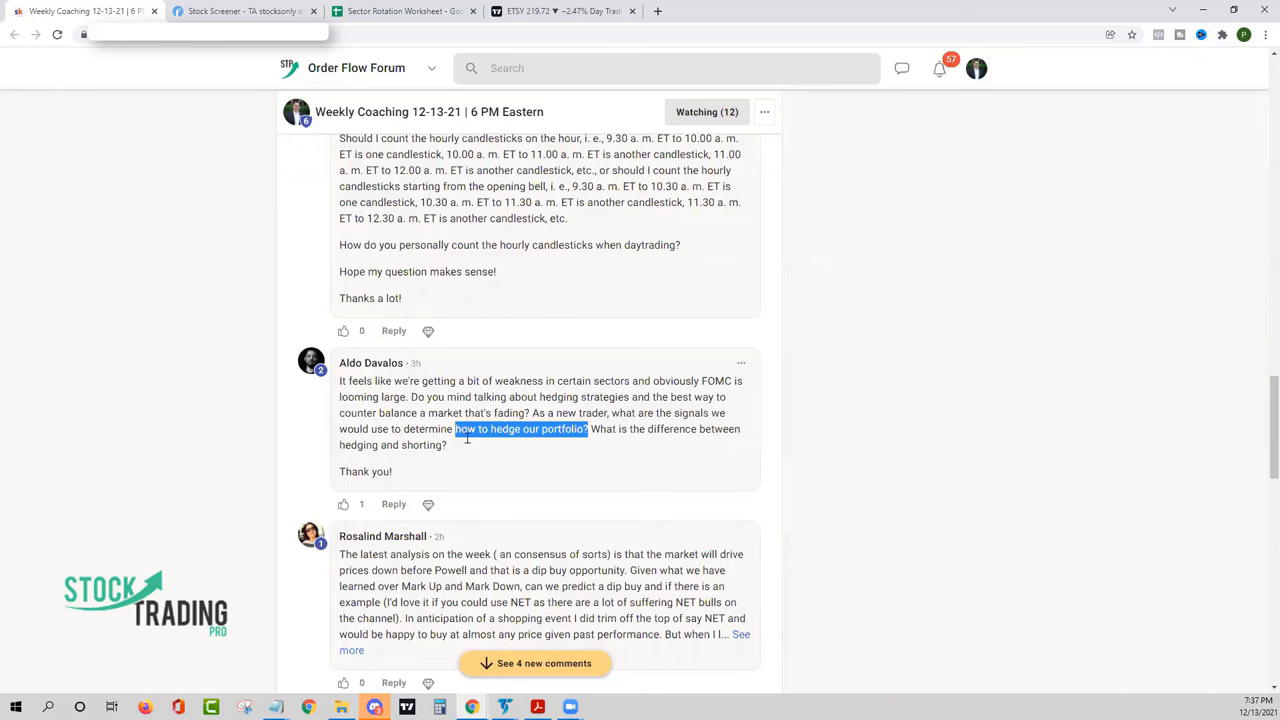
mouse_move(504, 473)
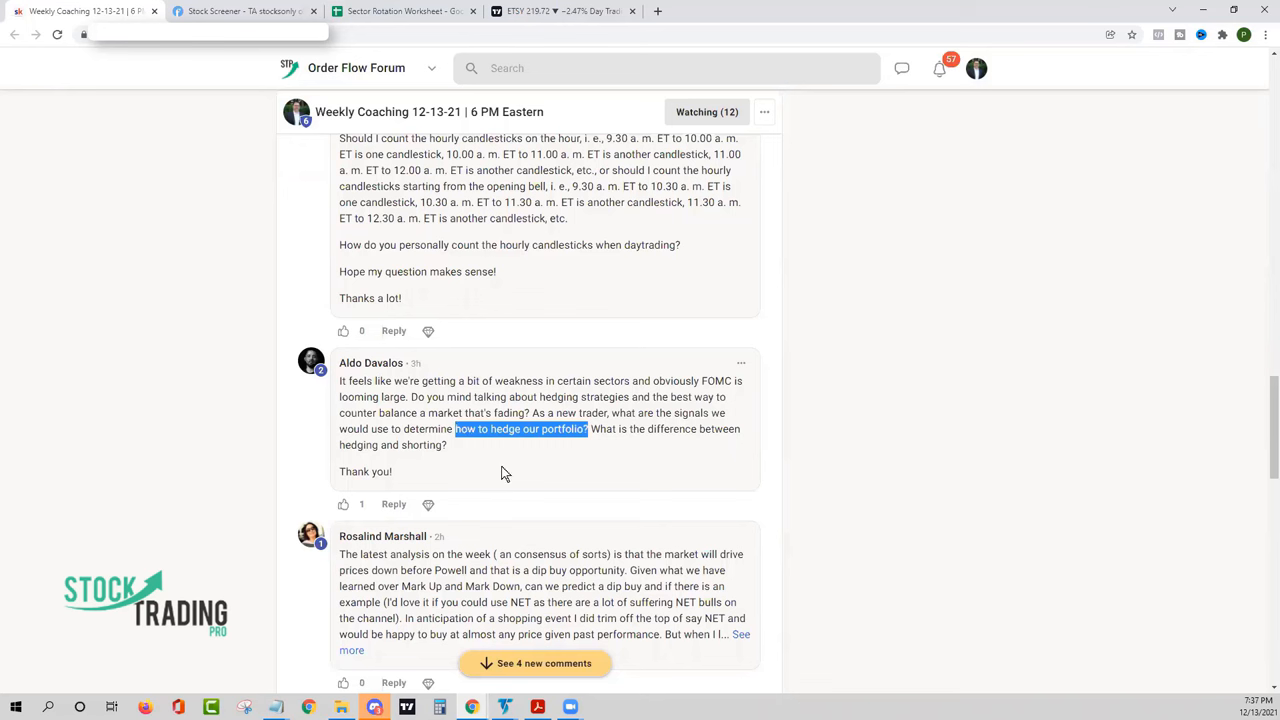